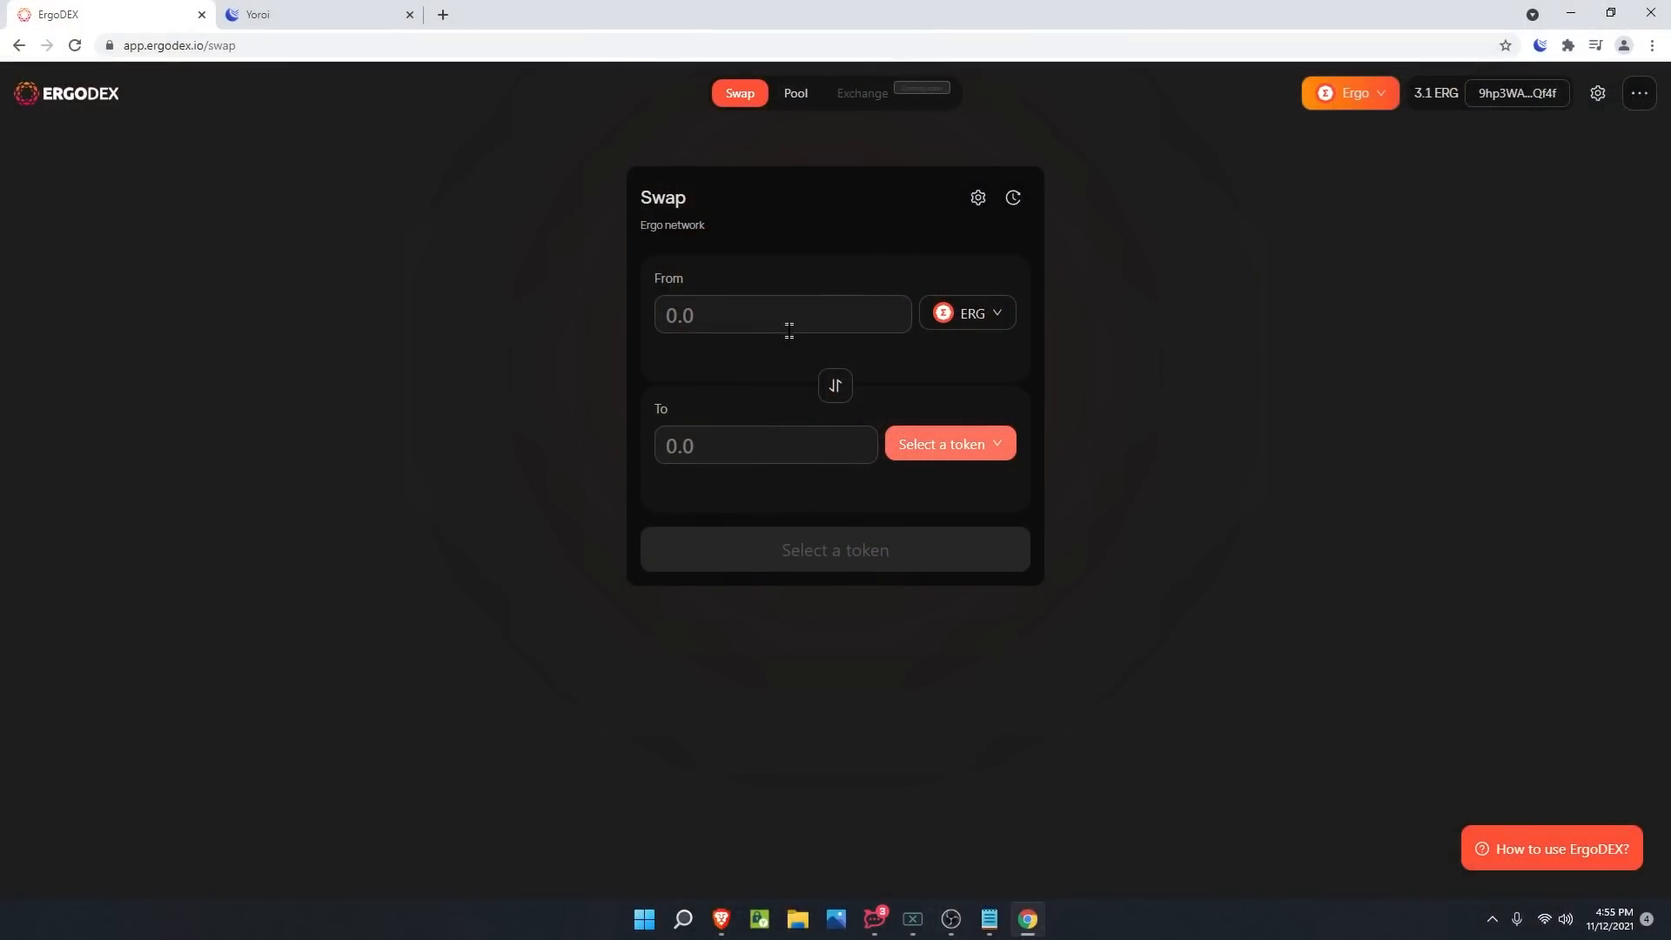
Step: Enter 1 ERG as the From amount and choose SigUSD as the token to receive
click(947, 444)
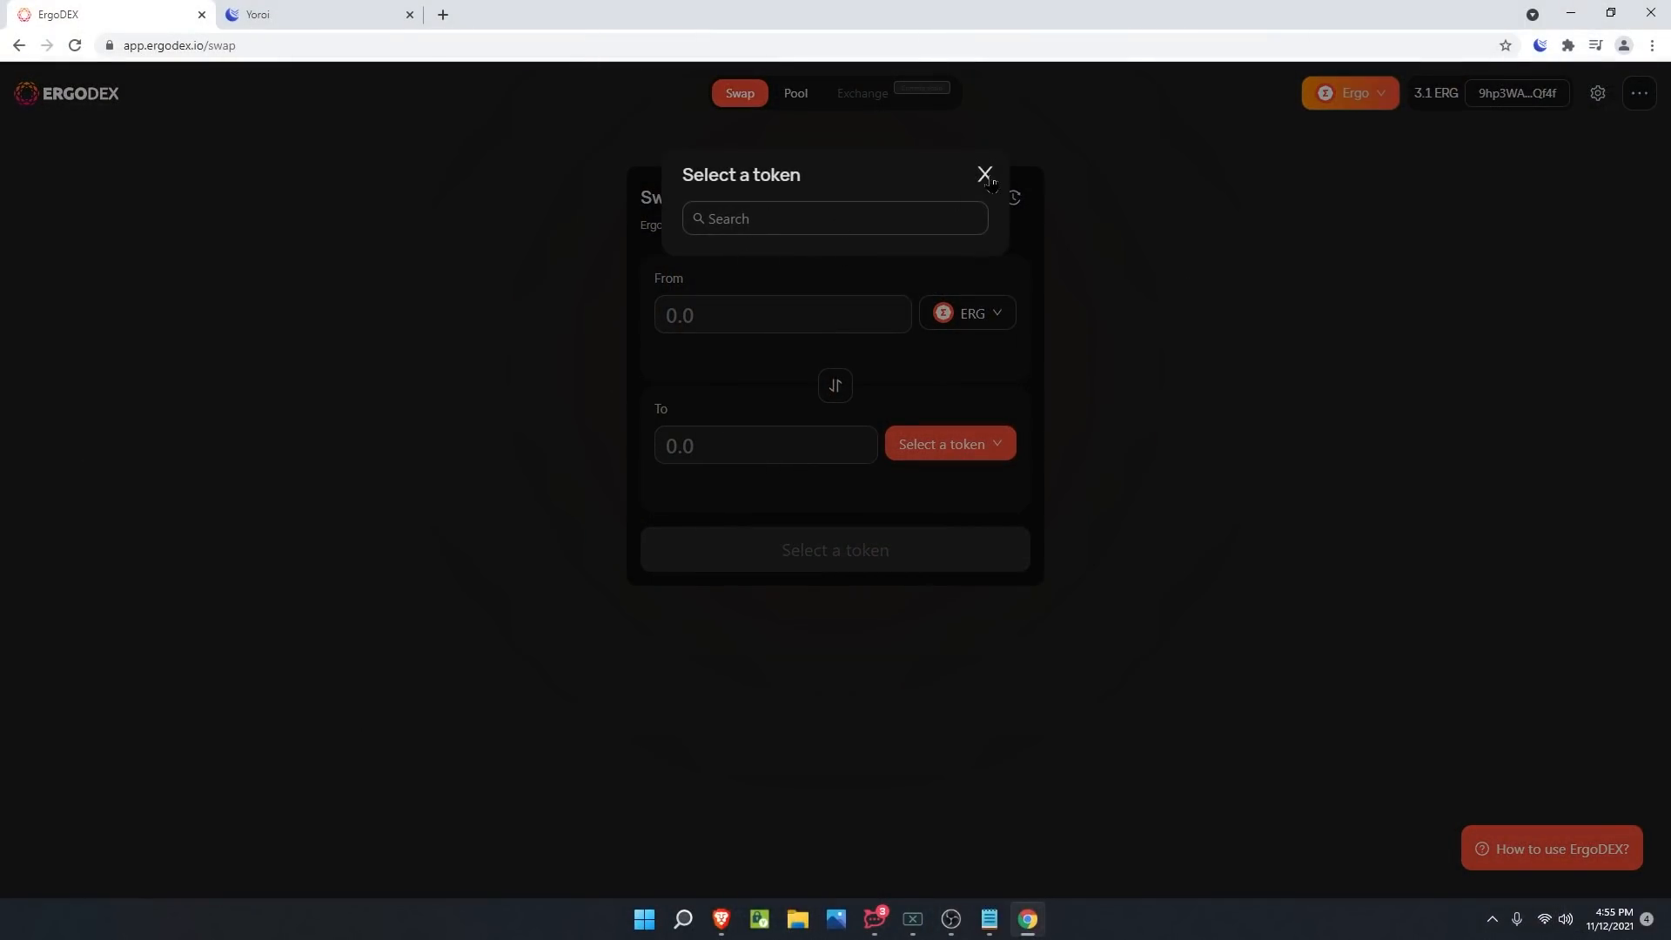
click(982, 174)
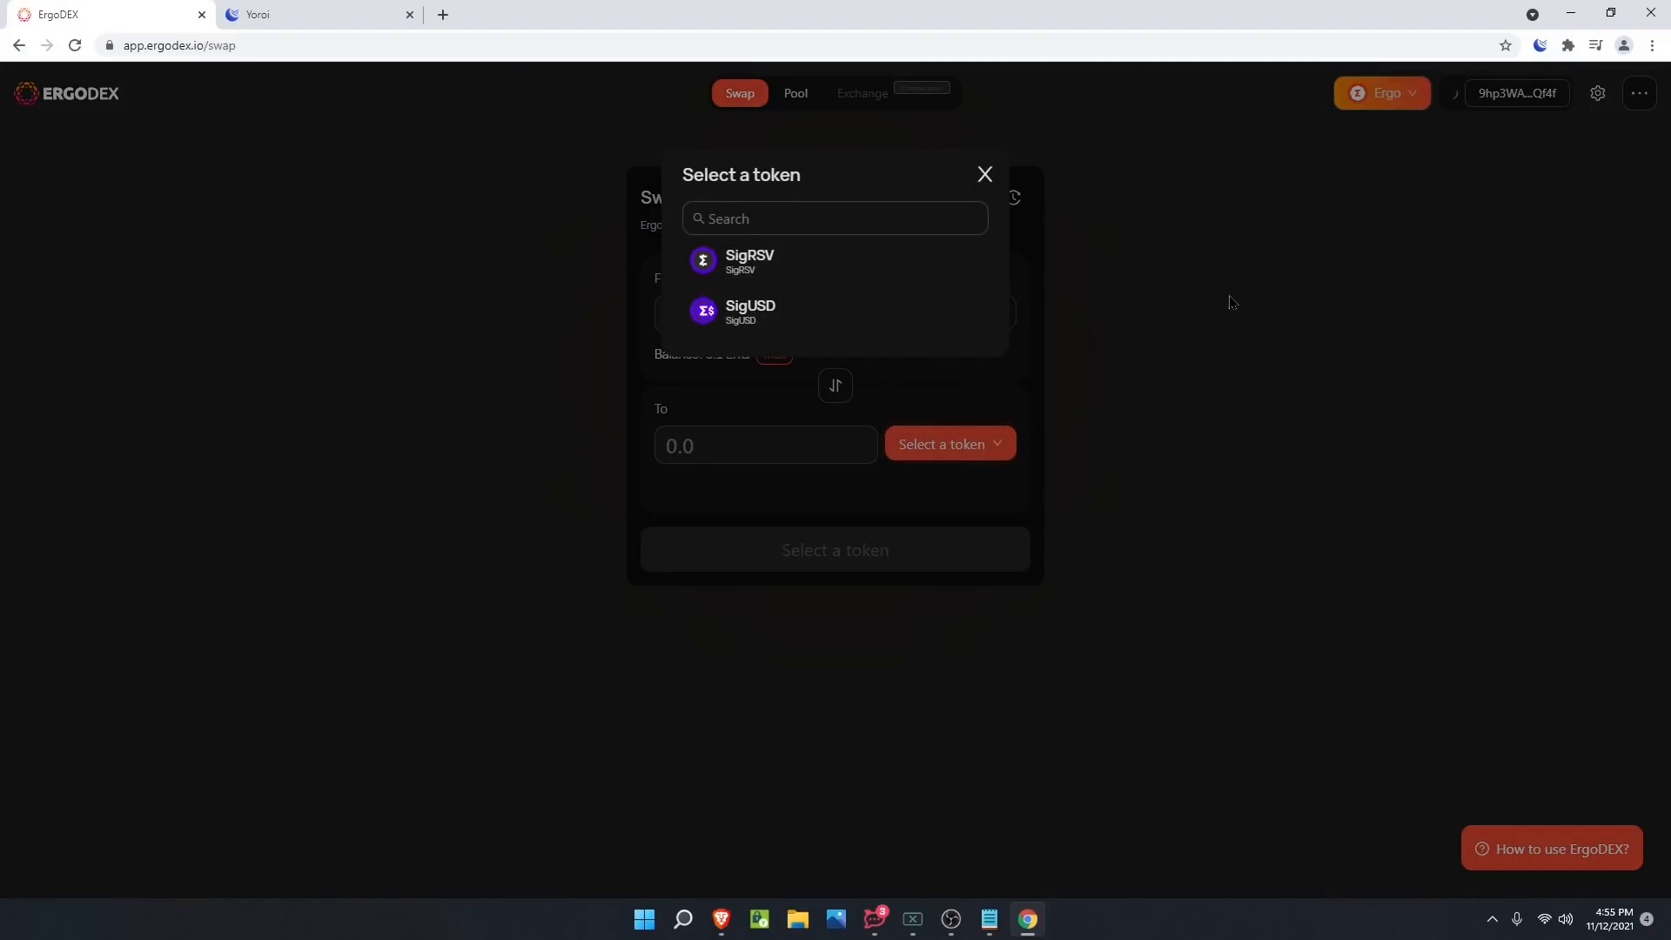
click(982, 174)
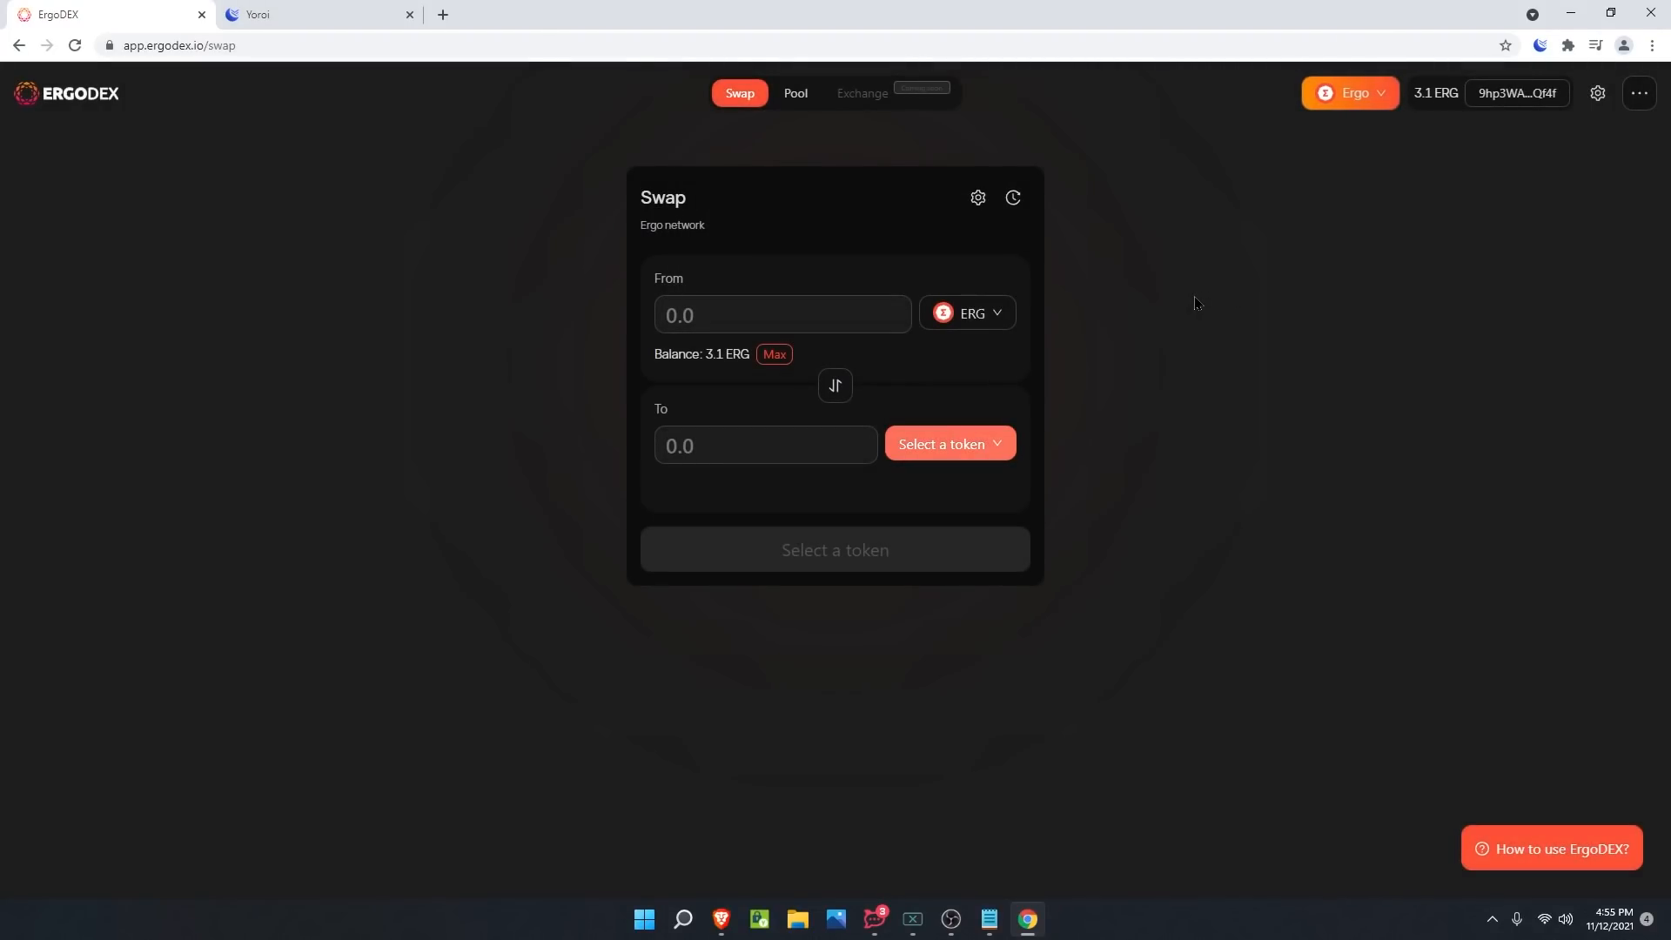
mouse_move(1120, 322)
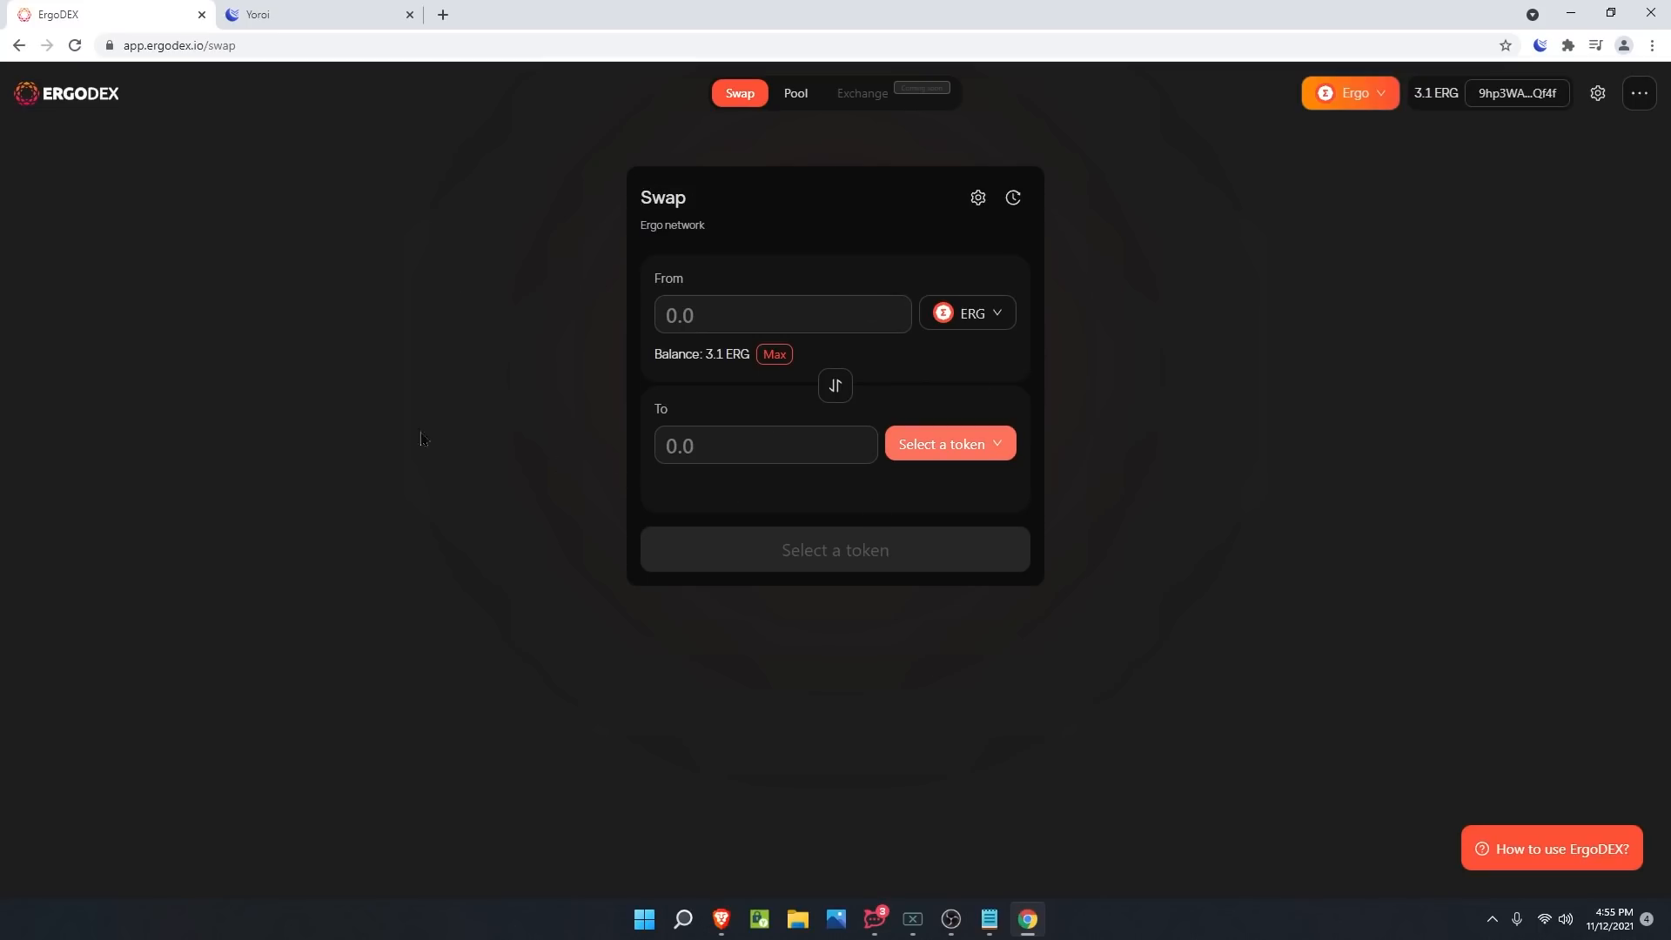
mouse_move(721, 342)
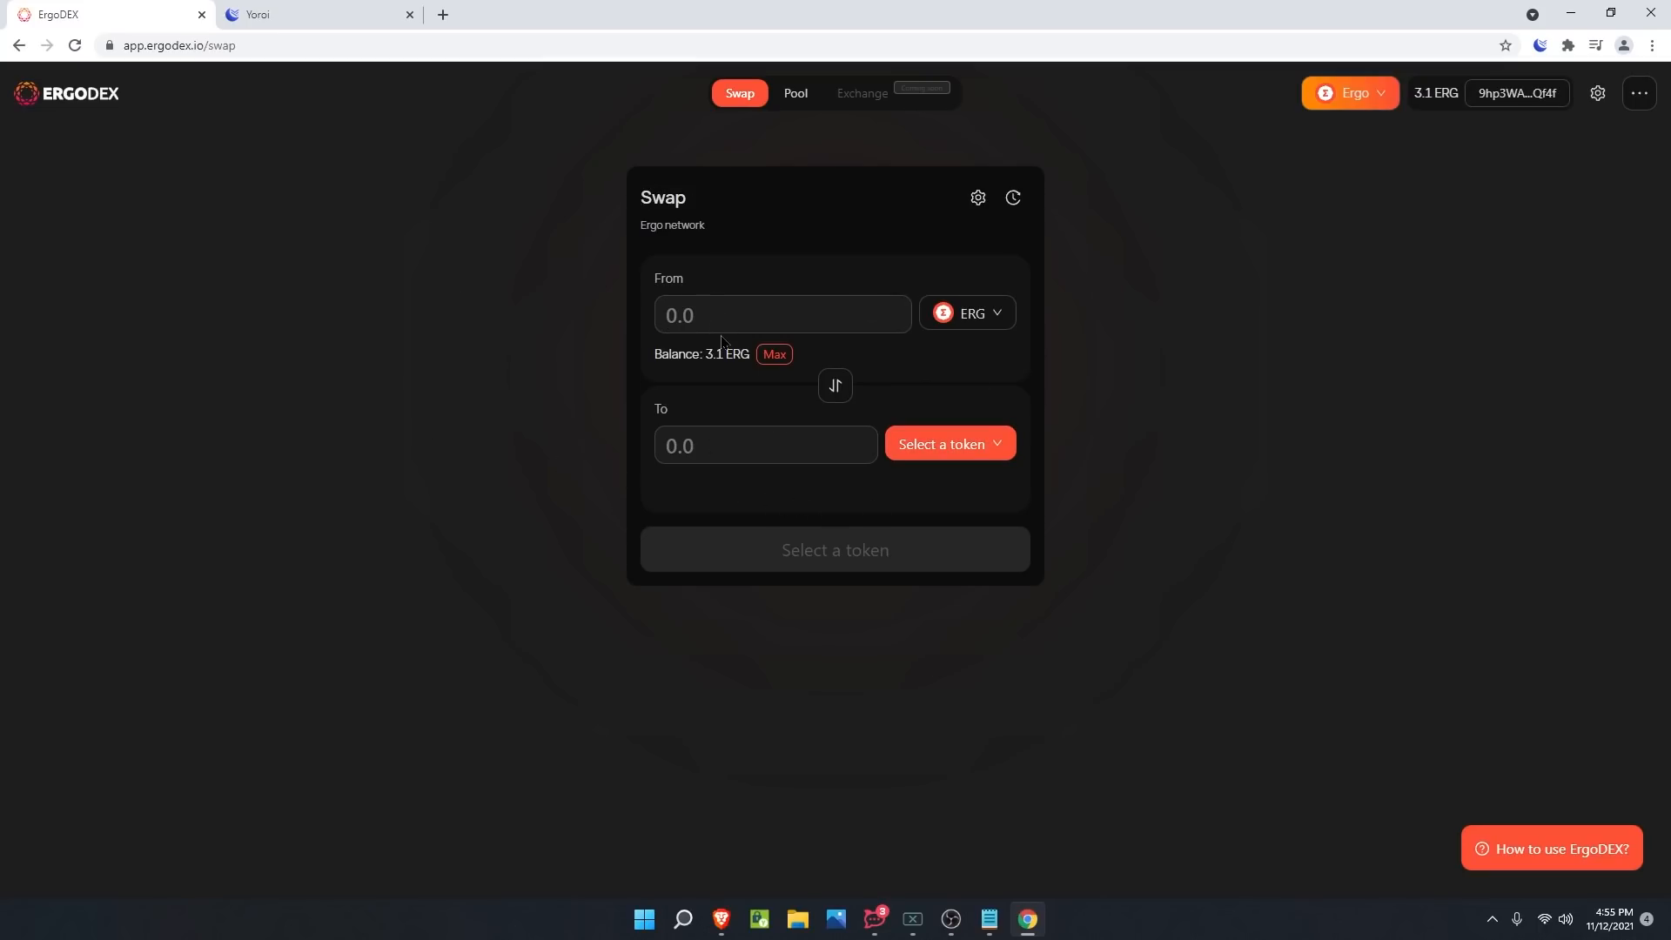
text(1)
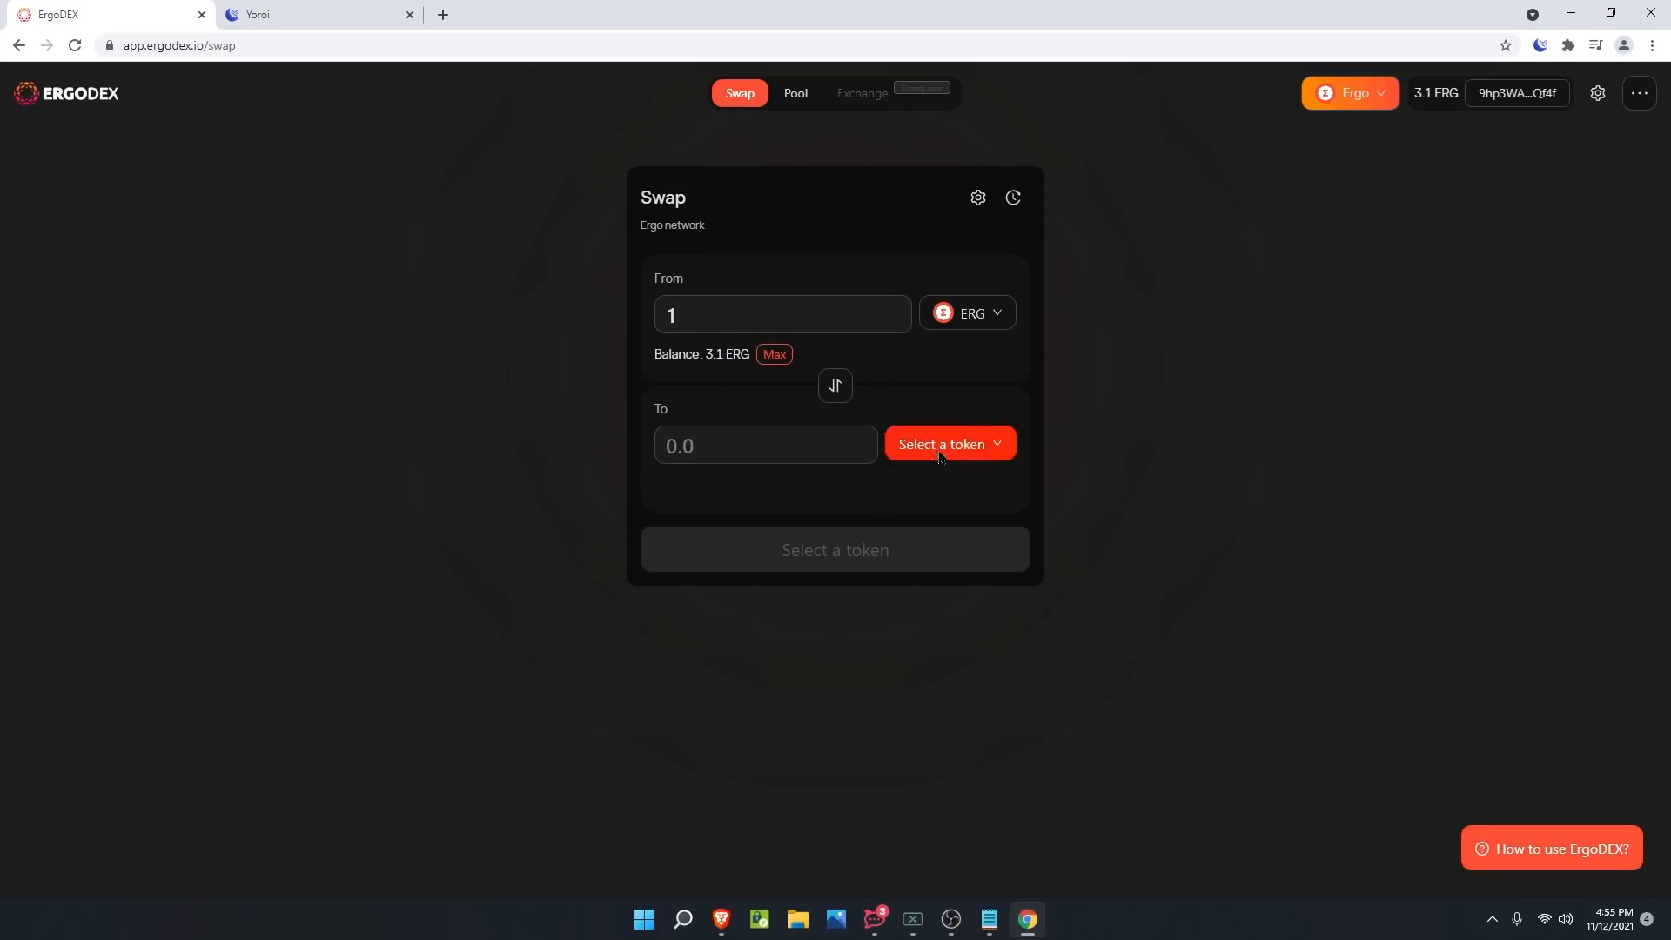
click(947, 444)
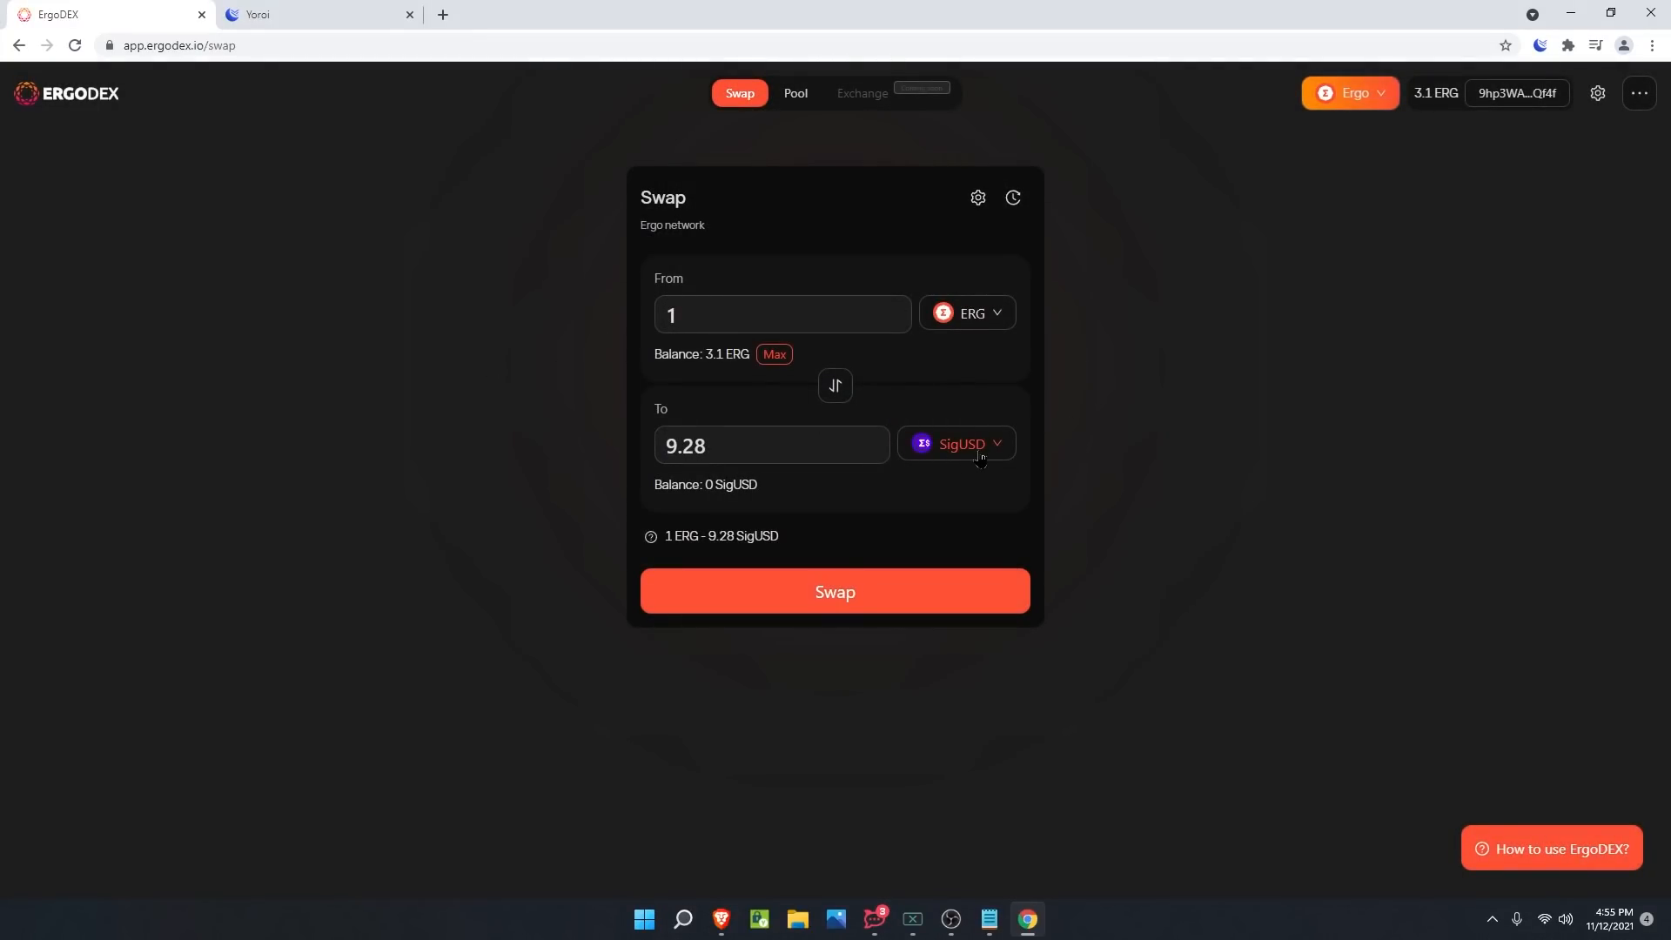
mouse_move(978, 477)
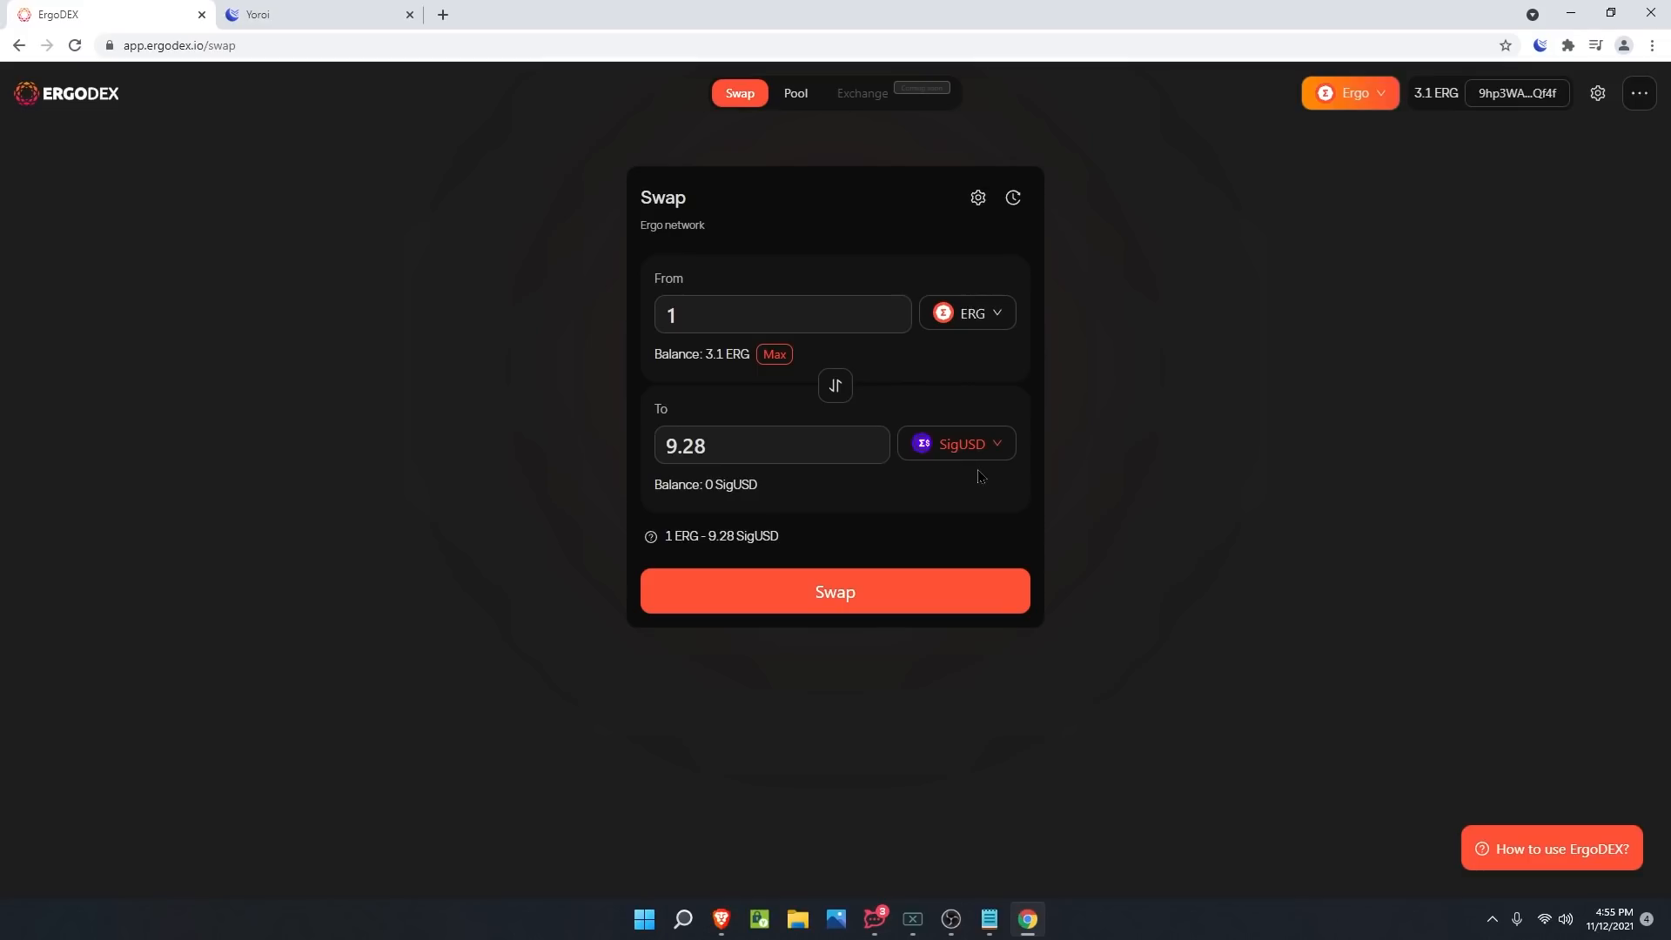